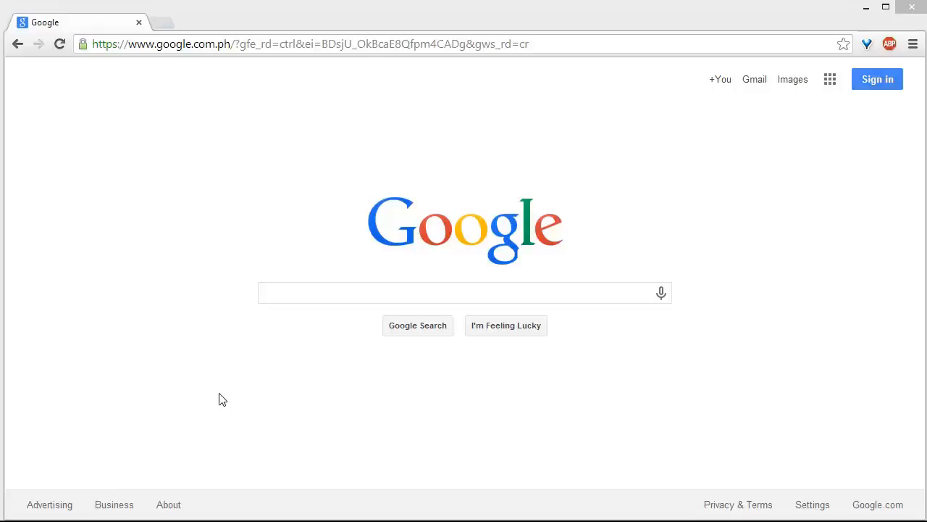
mouse_move(746, 108)
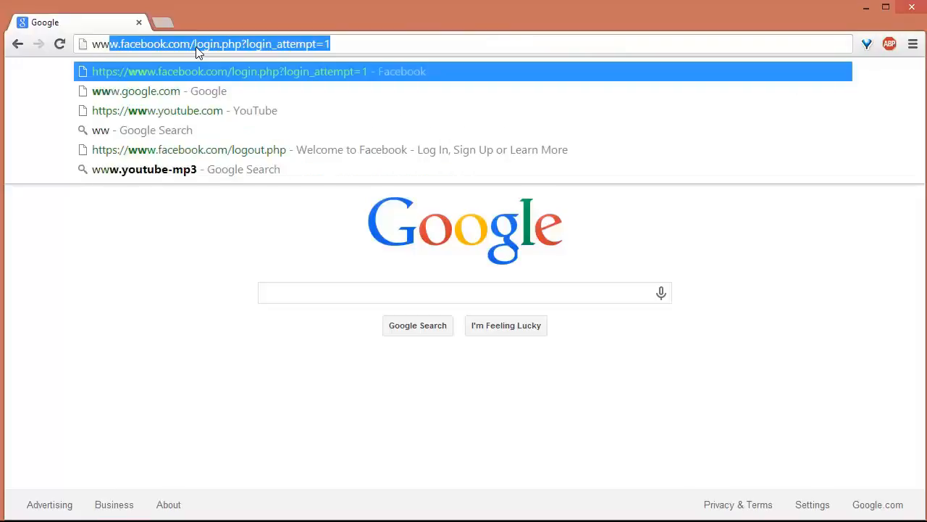
text(www.prezi)
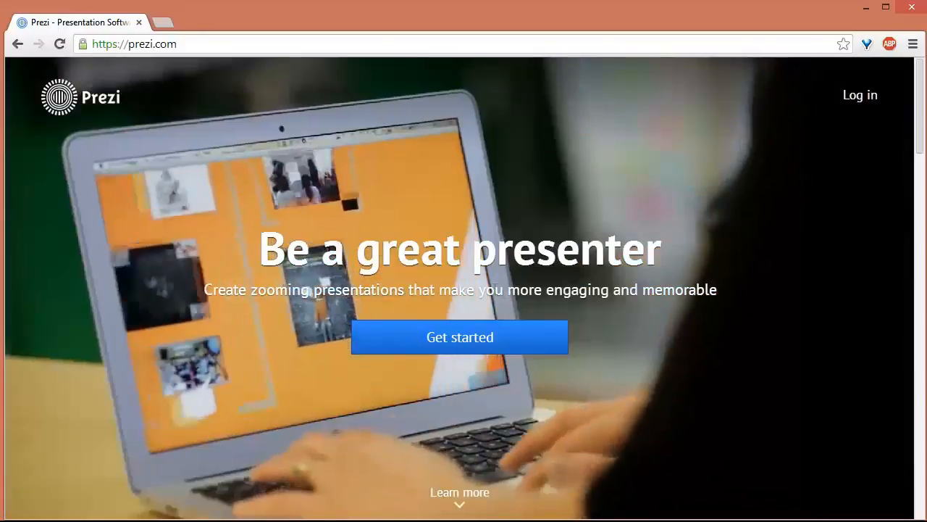
Step: Start sign-up and enter first name John, last name Doe, a Gmail address and a password
click(459, 336)
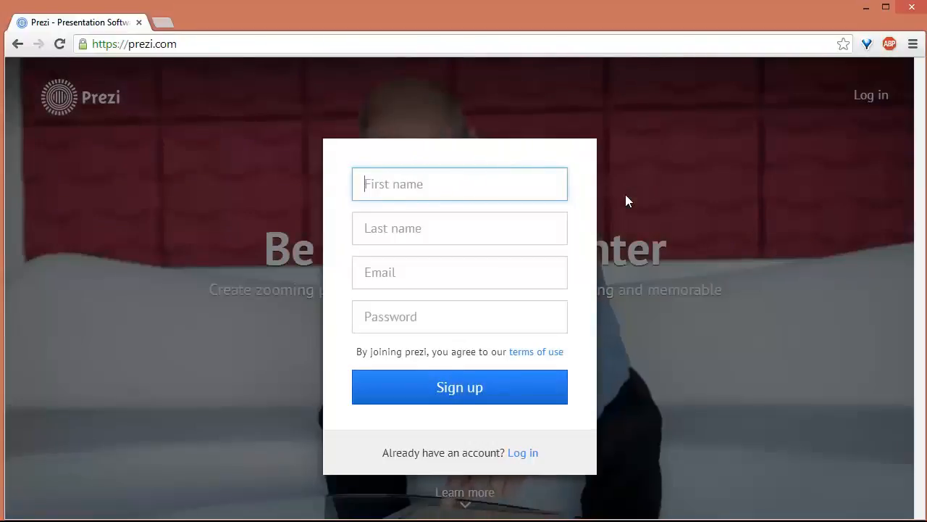
text(John)
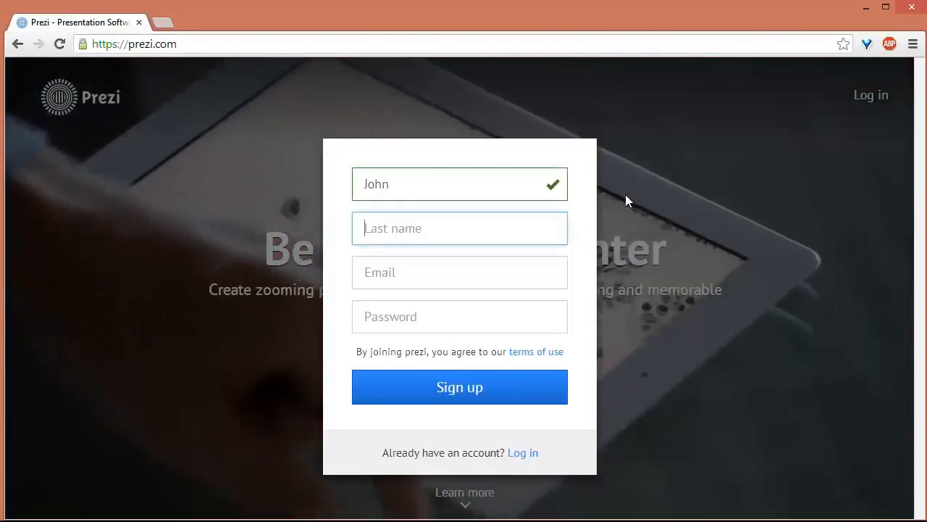
text(Doe)
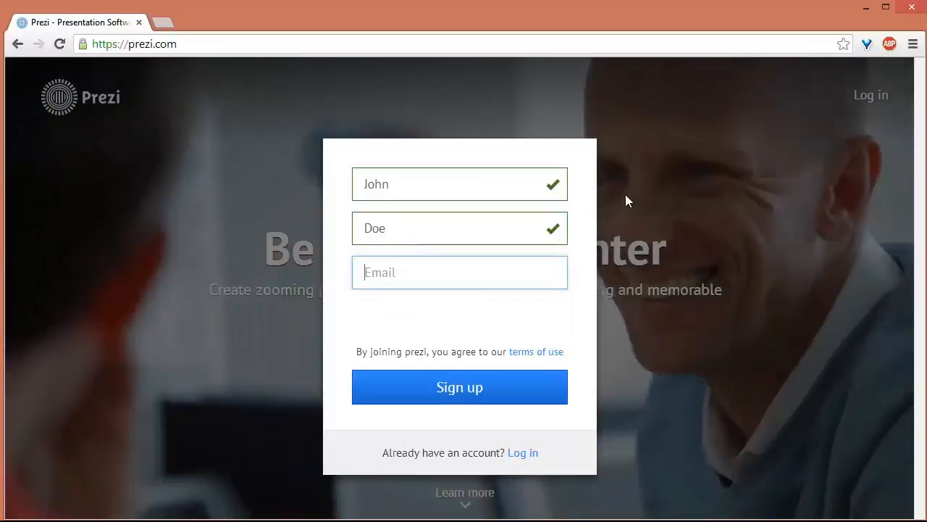
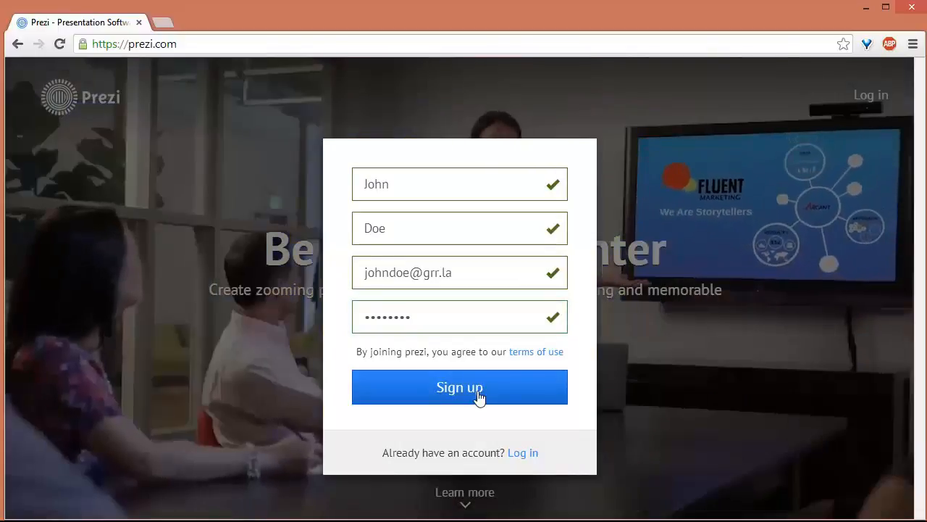
click(459, 385)
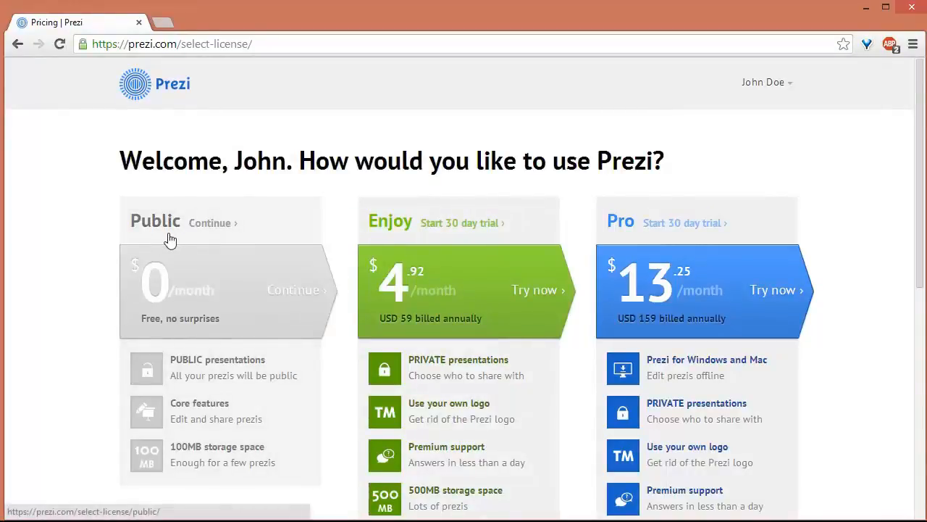
mouse_move(153, 371)
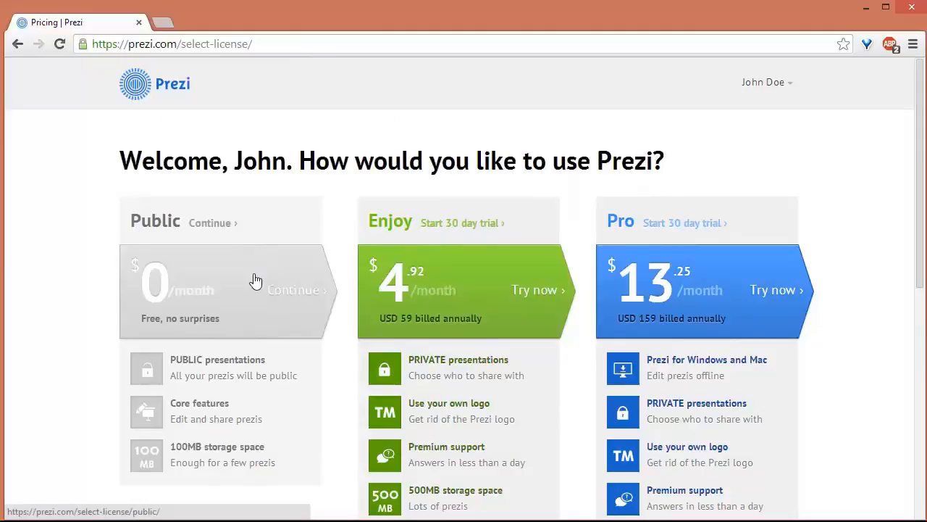
mouse_move(477, 238)
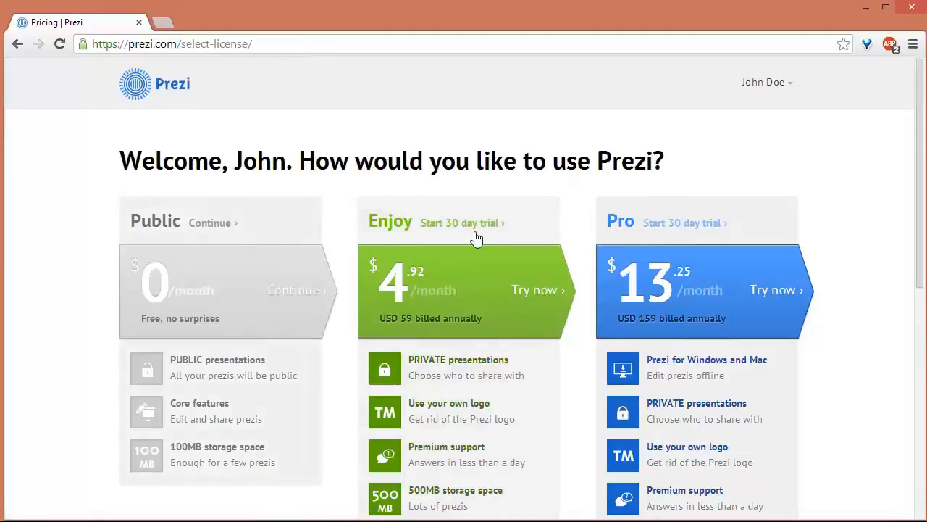
mouse_move(459, 290)
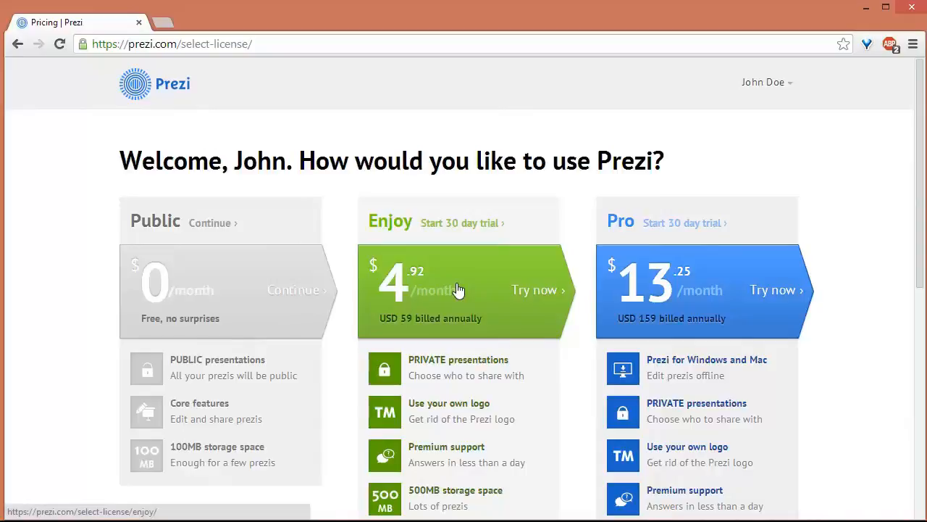
scroll(down, 3)
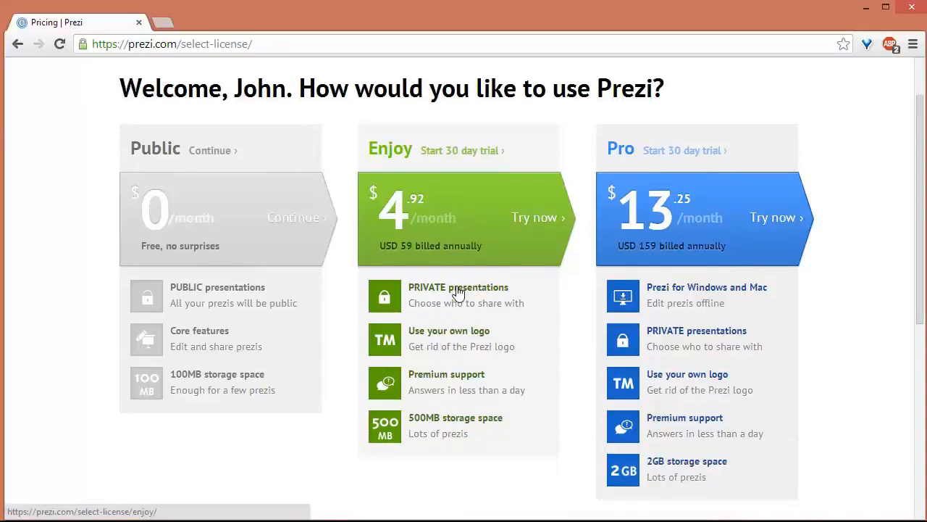
mouse_move(462, 432)
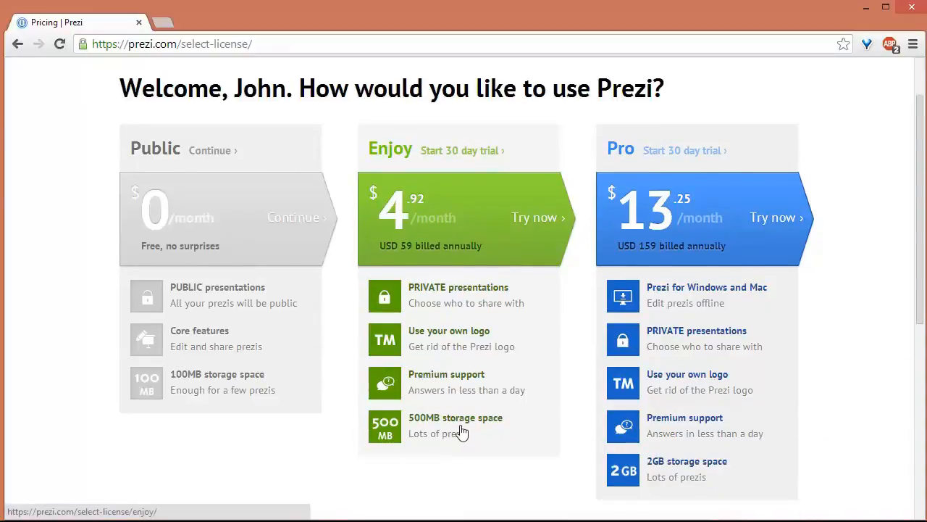
mouse_move(234, 394)
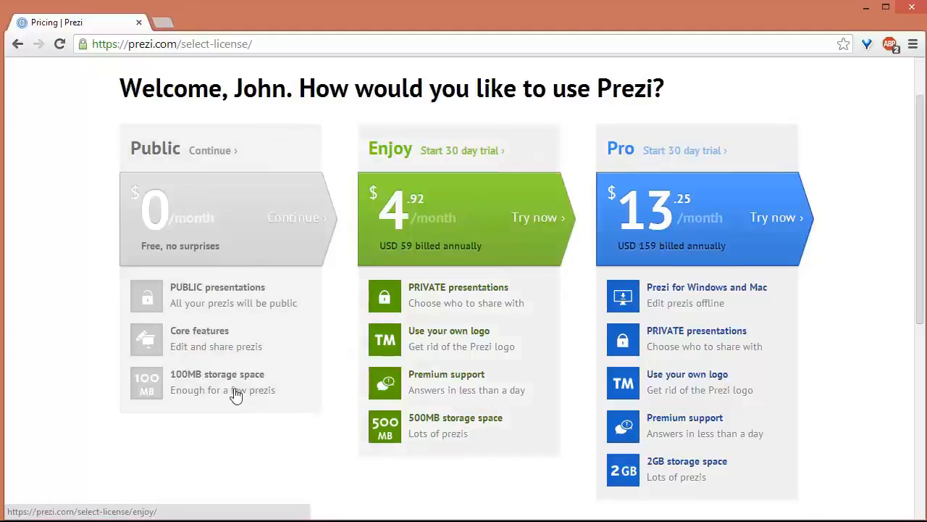
mouse_move(664, 168)
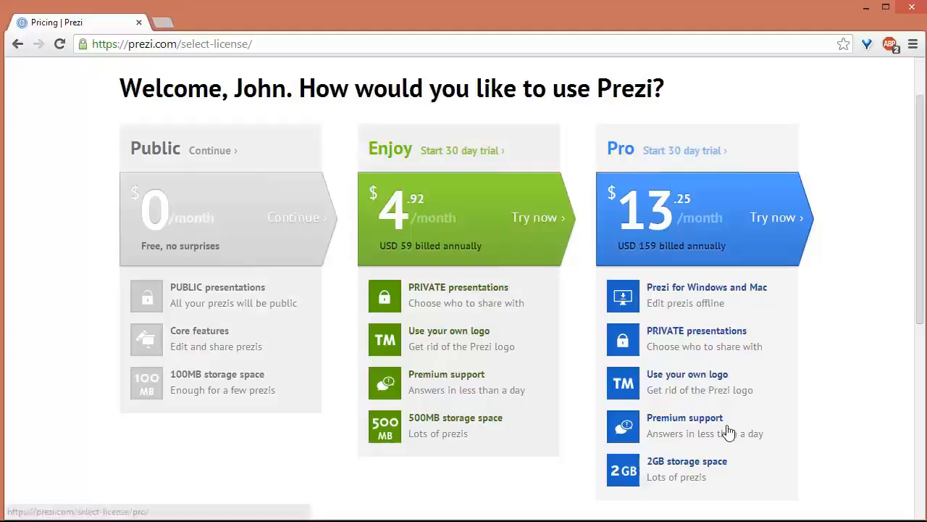
mouse_move(686, 470)
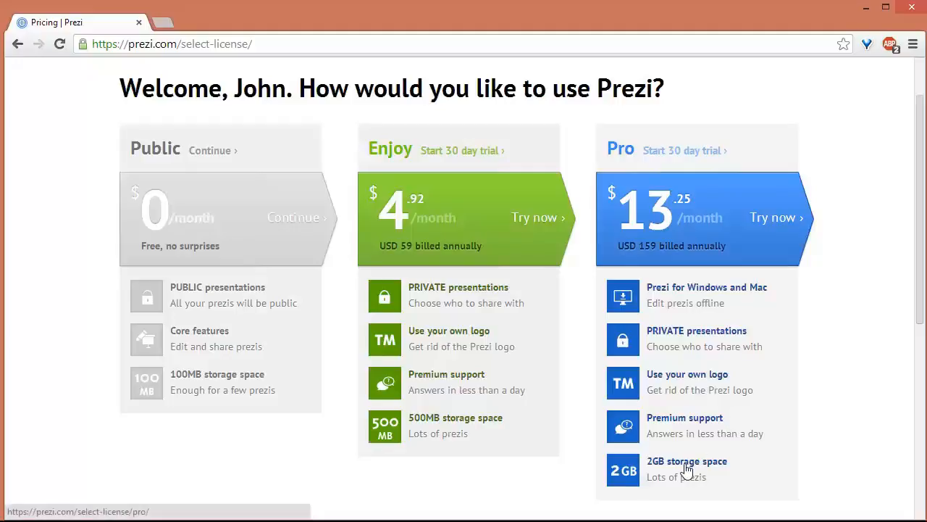
mouse_move(674, 319)
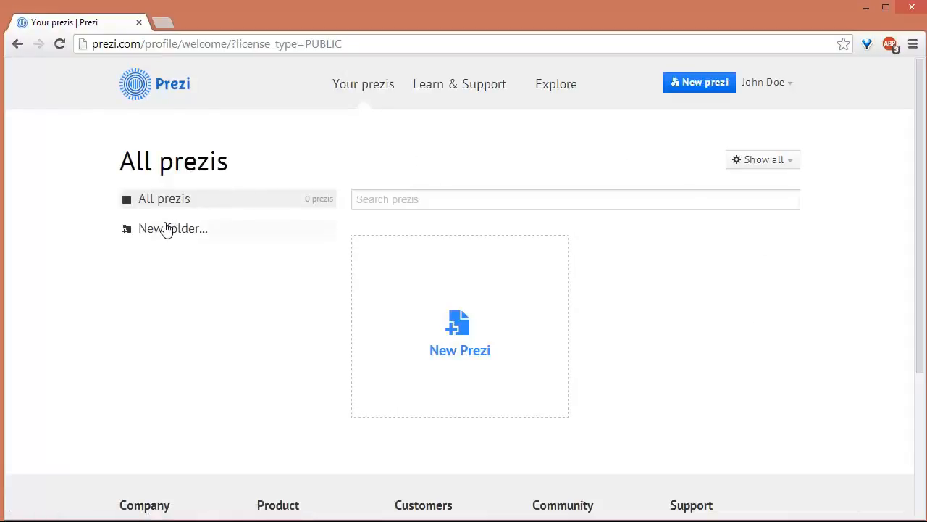
mouse_move(526, 299)
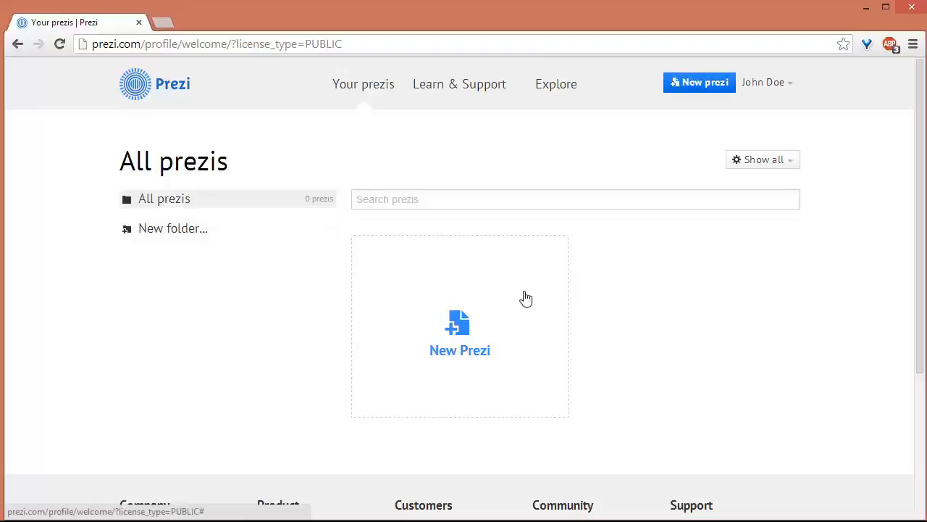
mouse_move(396, 345)
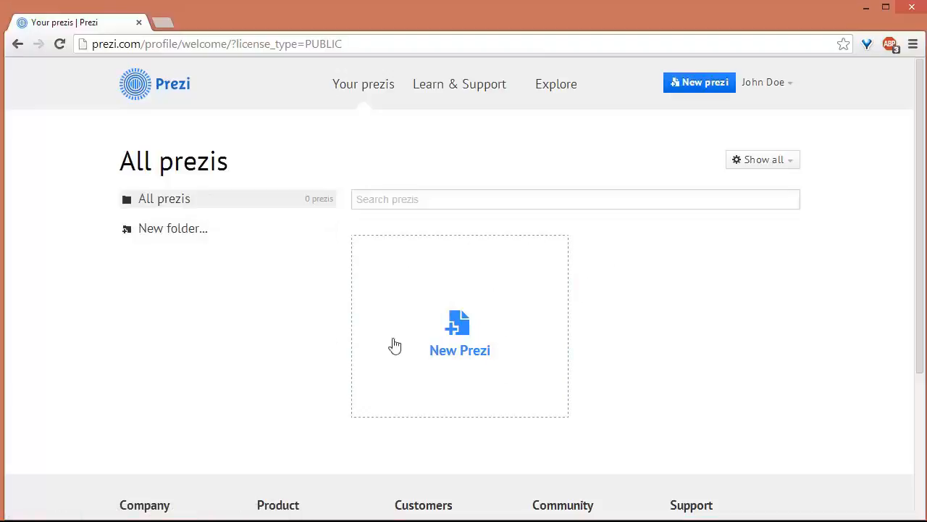
mouse_move(467, 298)
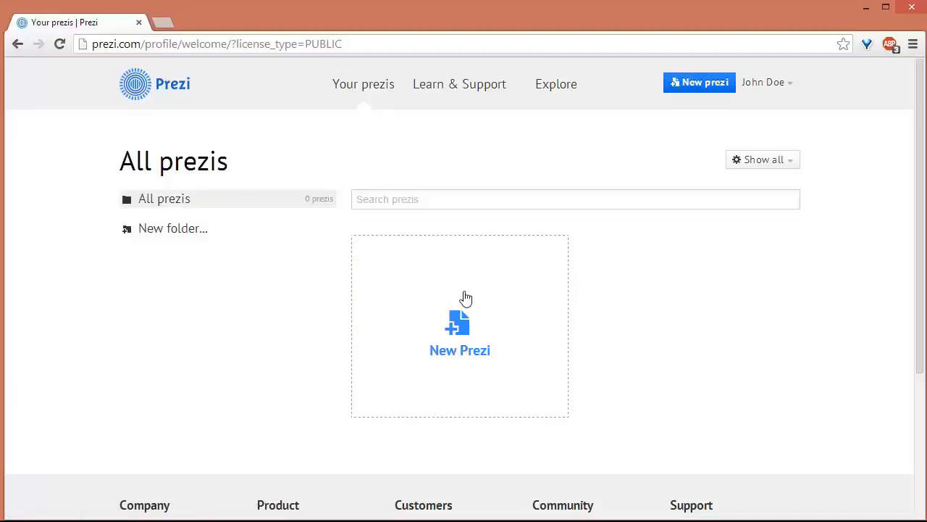
mouse_move(191, 255)
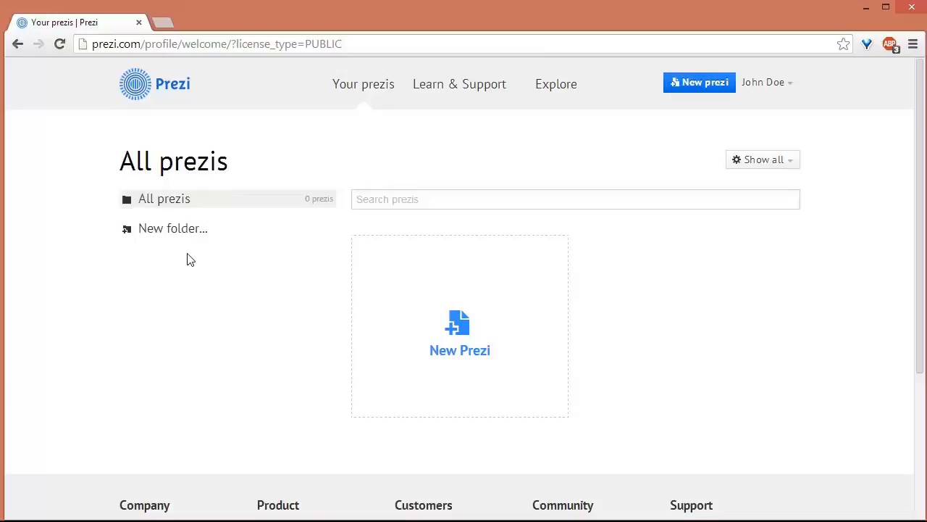
mouse_move(475, 350)
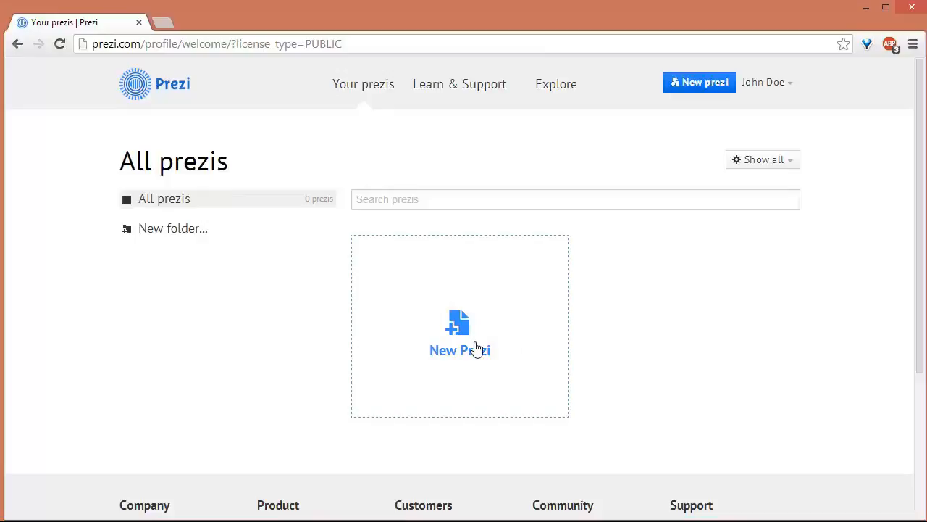
mouse_move(486, 344)
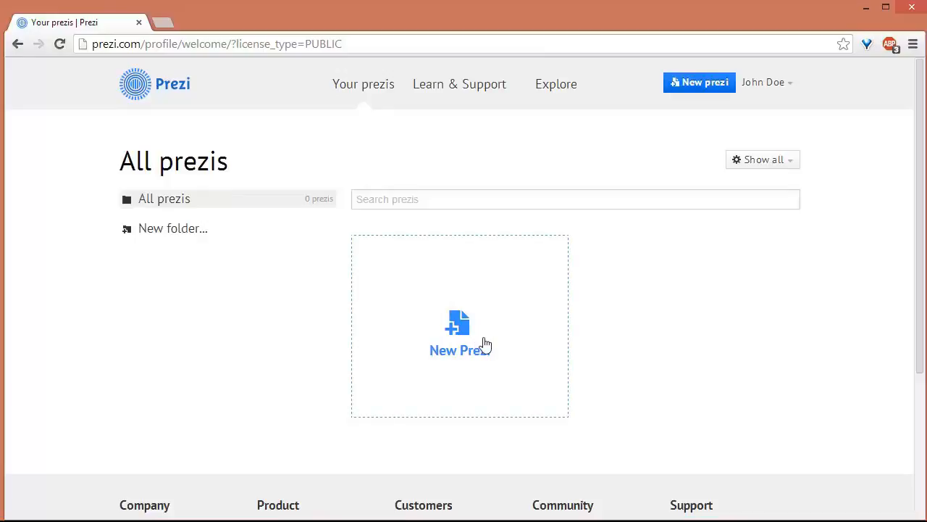
mouse_move(446, 303)
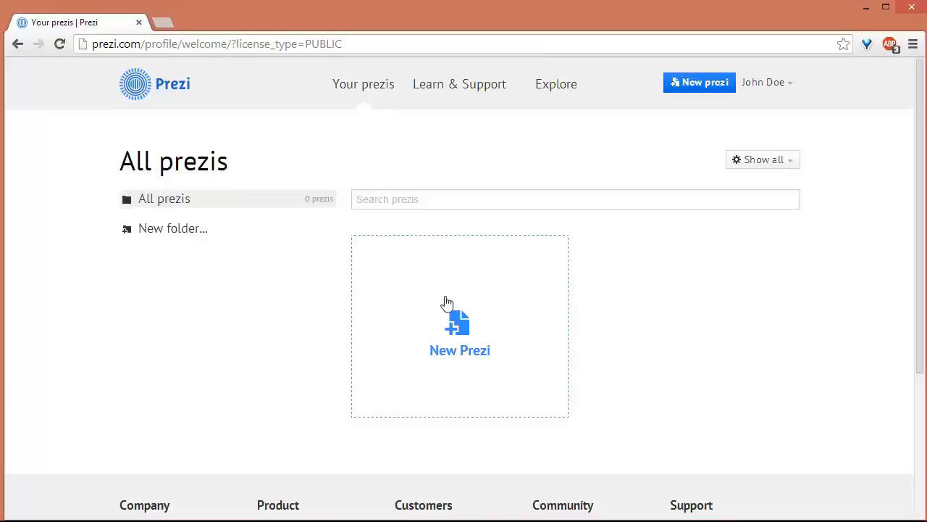
Step: From the dashboard footer's Product links, view the Prezi for iPad information page
scroll(down, 3)
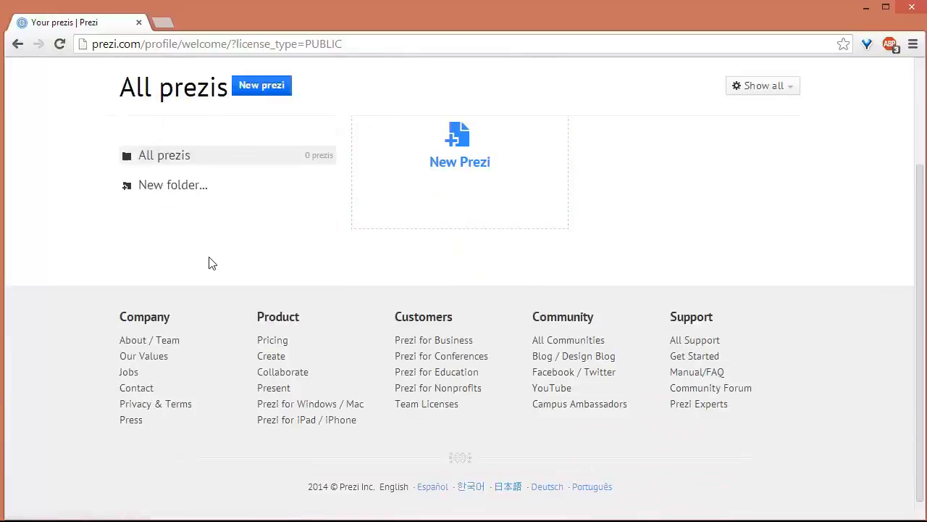
scroll(down, 3)
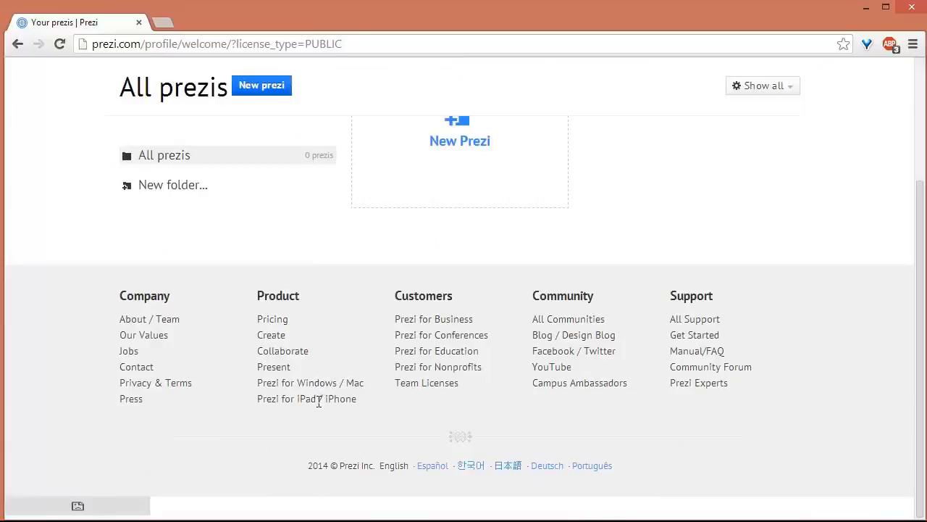
mouse_move(285, 398)
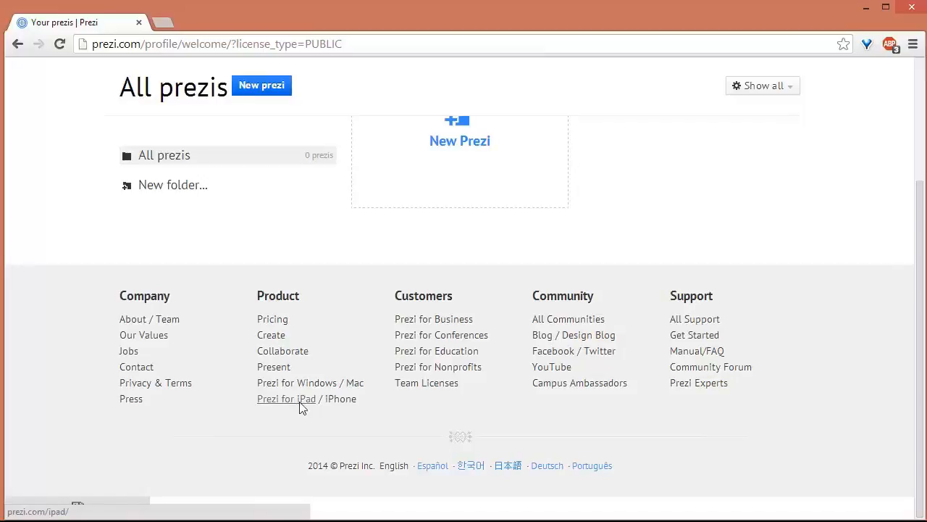
click(287, 398)
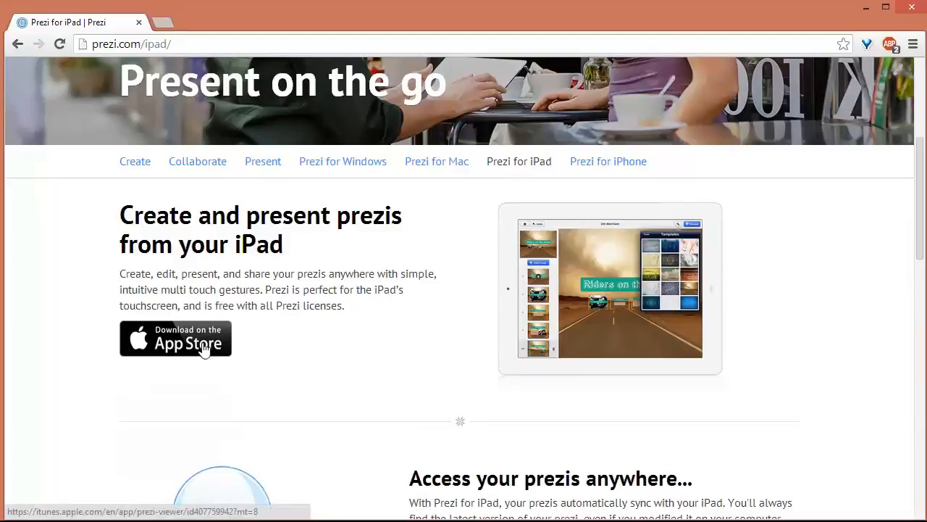
mouse_move(353, 353)
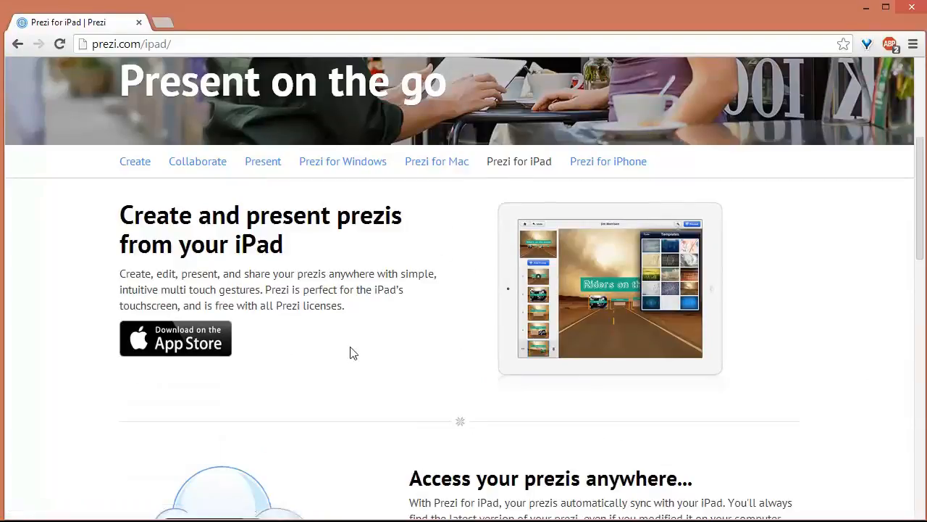
scroll(down, 3)
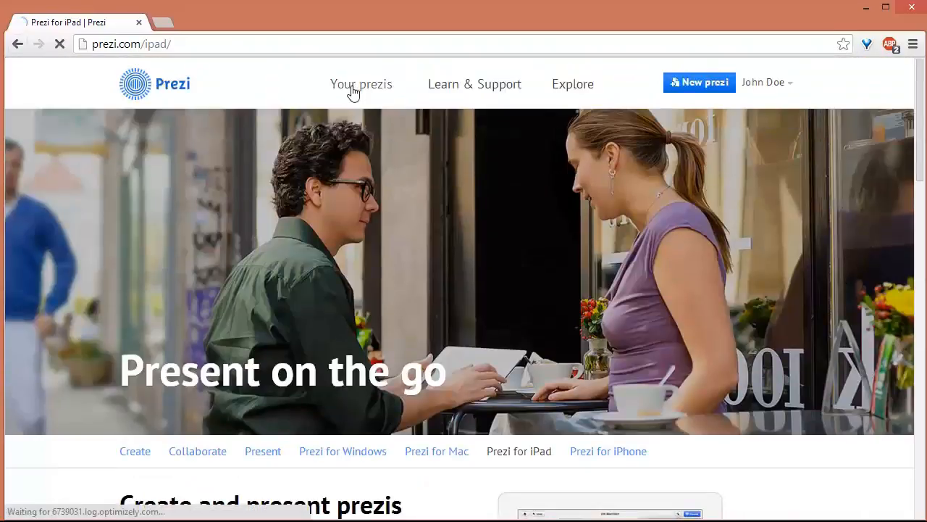
Step: Return to Your prezis and create a new untitled prezi that loads in the editor
click(361, 84)
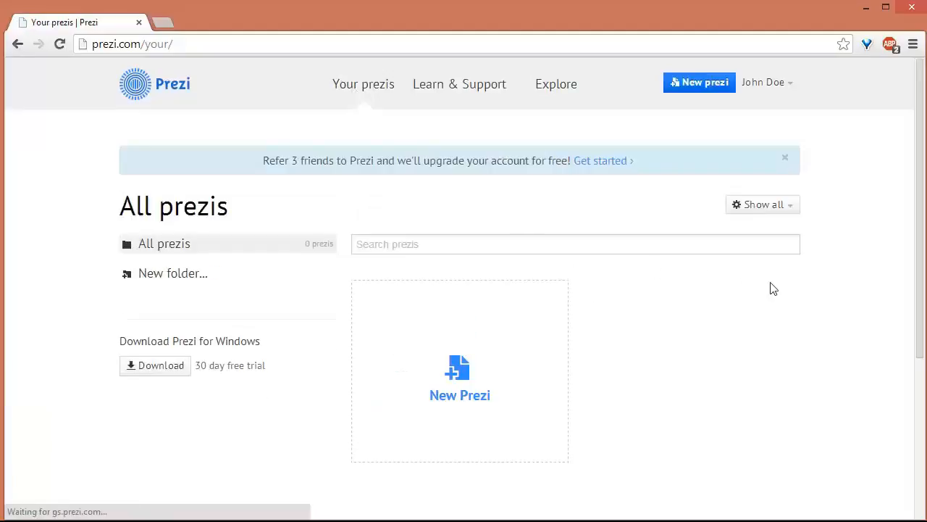
scroll(down, 3)
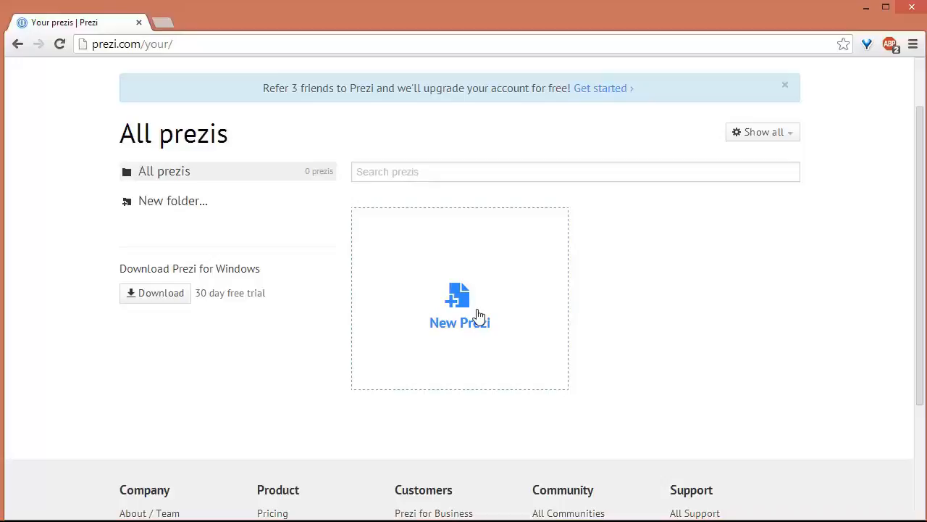
click(459, 304)
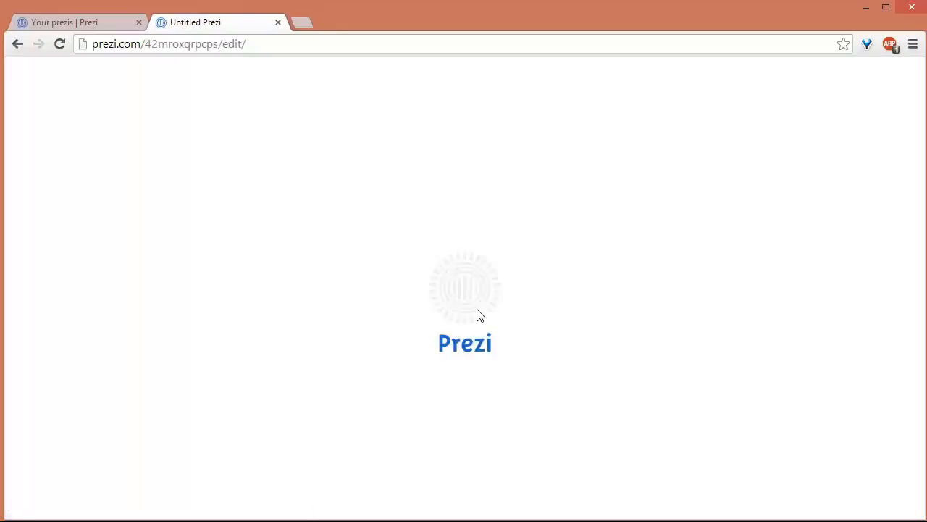